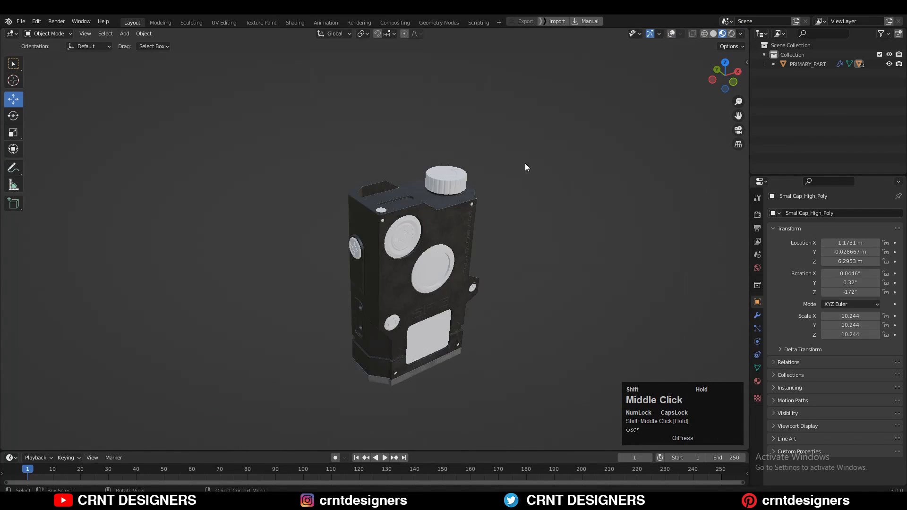
Move the new plane into a new SET-UP collection behind the gadget
left_click_drag(525, 167, 414, 149)
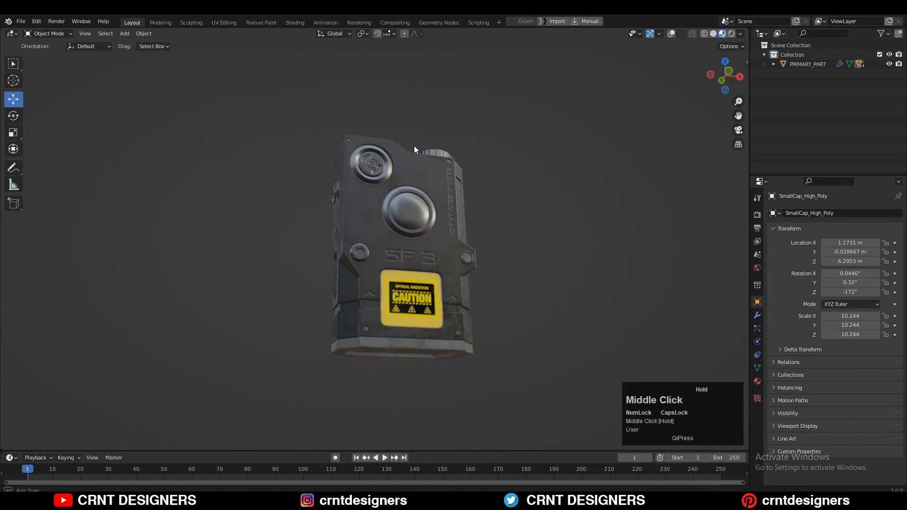
left_click_drag(415, 150, 501, 173)
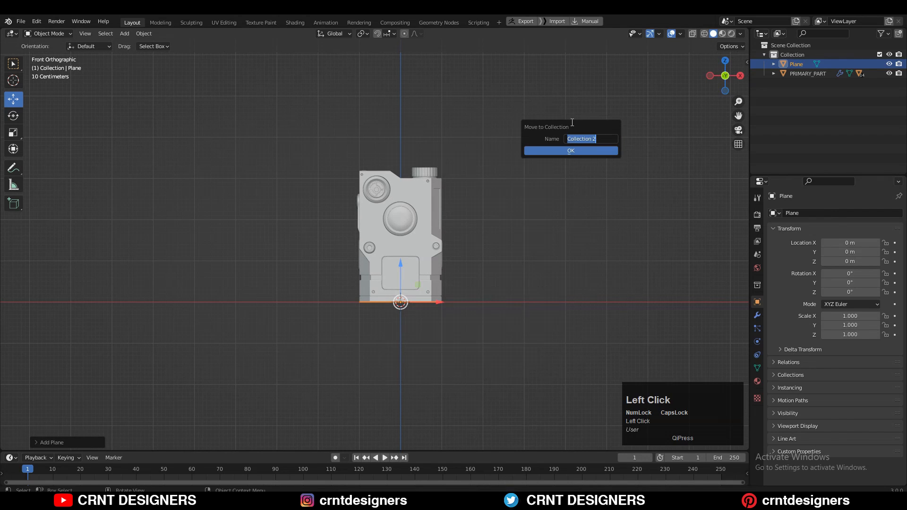
type("SET")
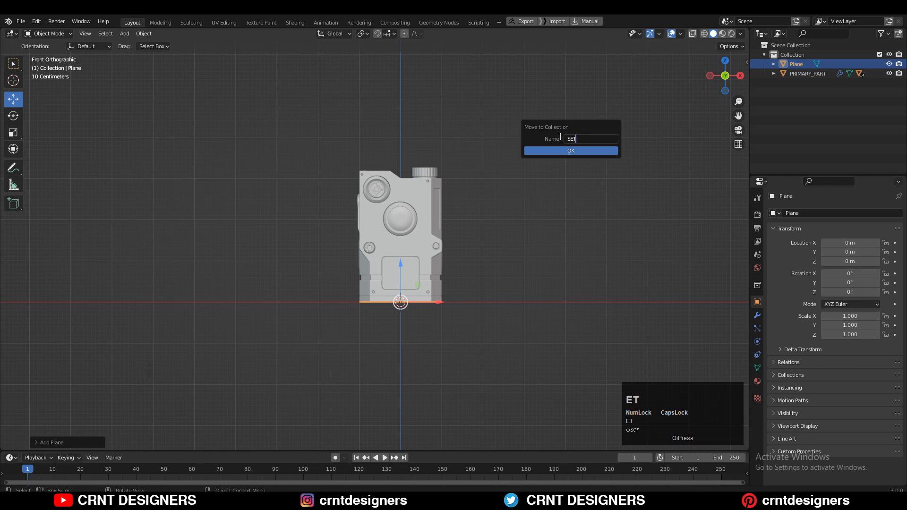
left_click(570, 150)
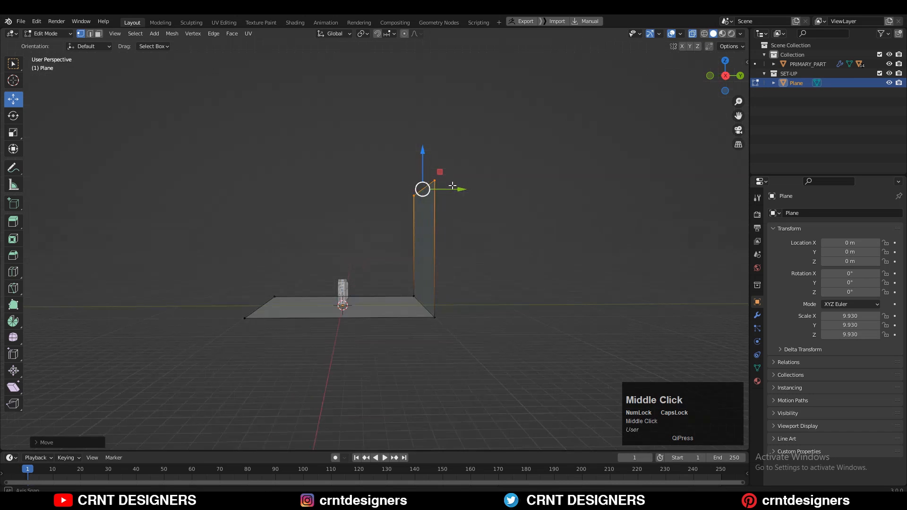
Extrude the plane's back edge upward, bevel the corner into a curve, and widen it along X
key("Tab")
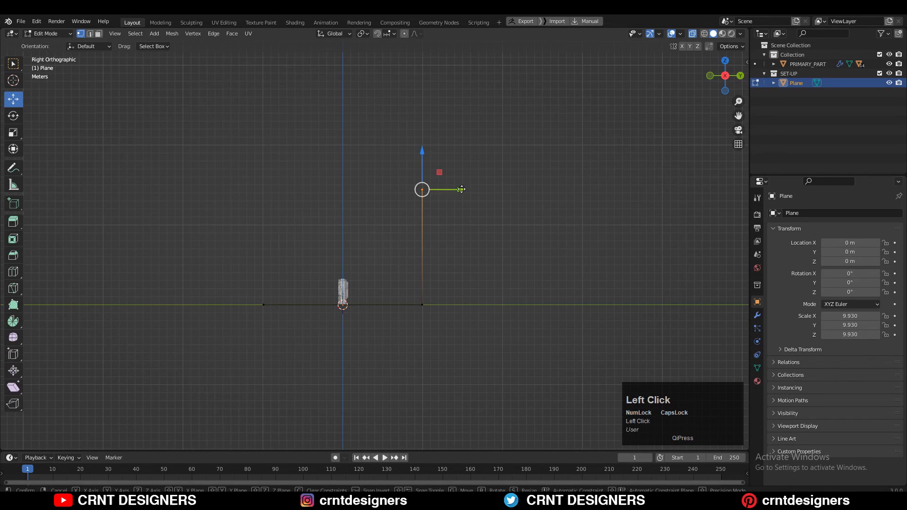
left_click_drag(461, 189, 534, 193)
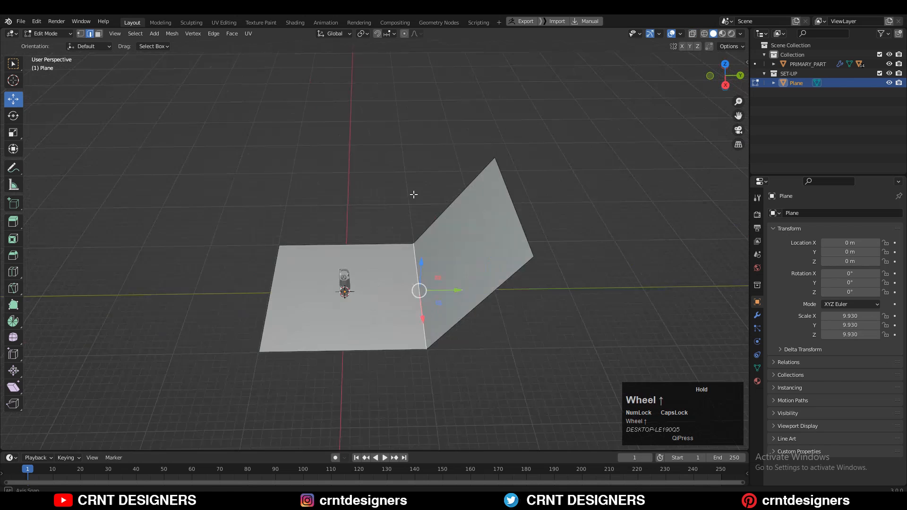
key("ctrl+b")
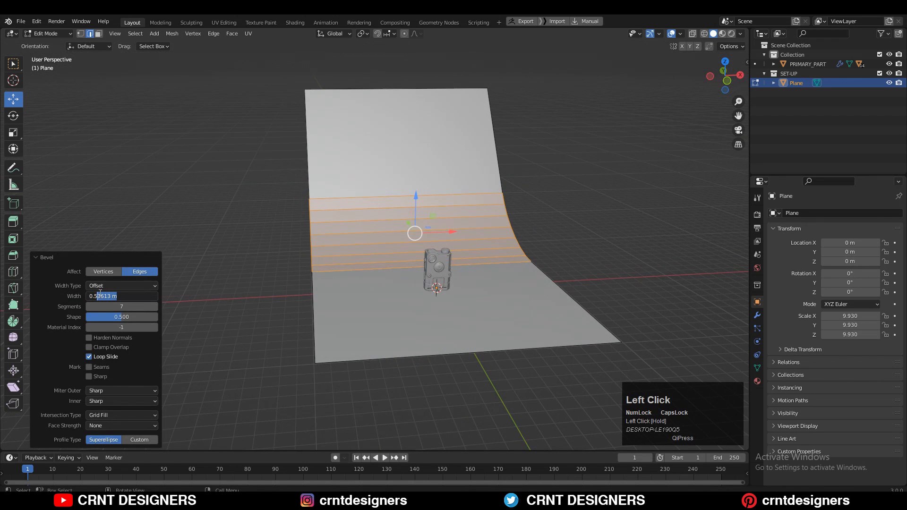
key("Tab")
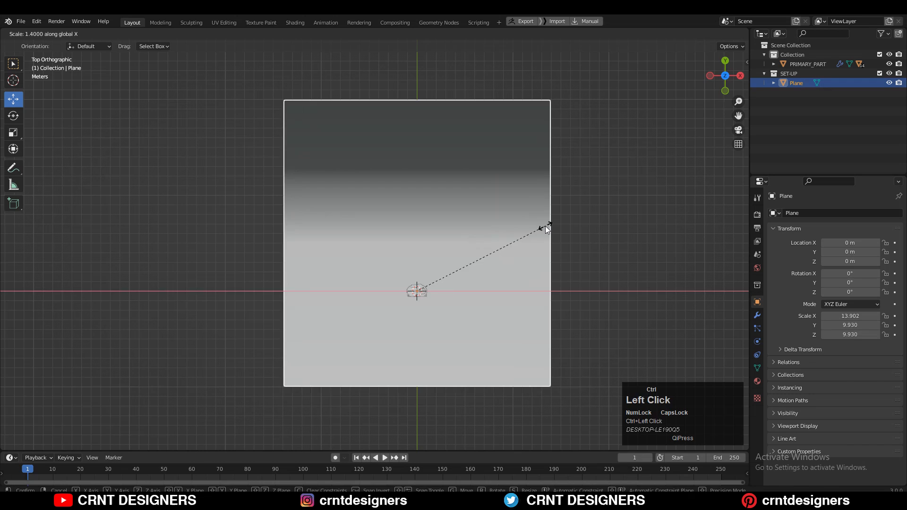
left_click(545, 227)
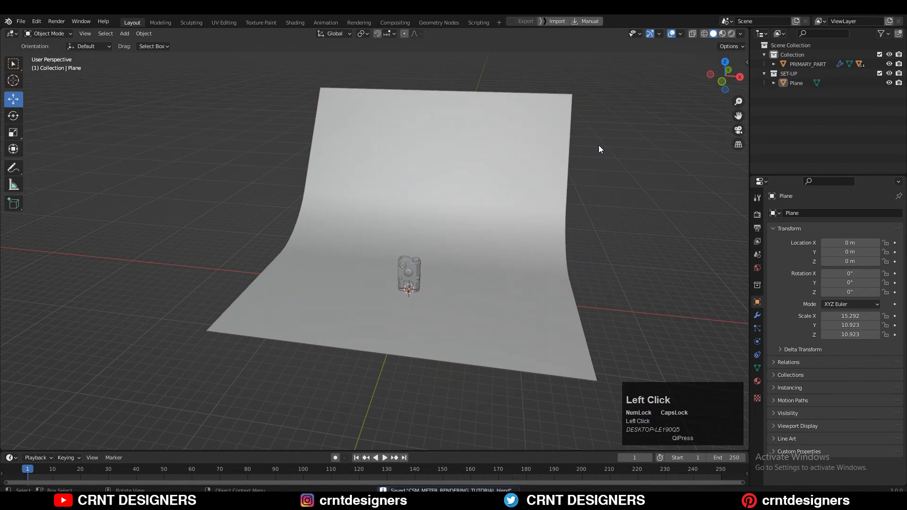
Add a camera framing the gadget with Thirds and Center guides, moved slightly closer
key("shift+a")
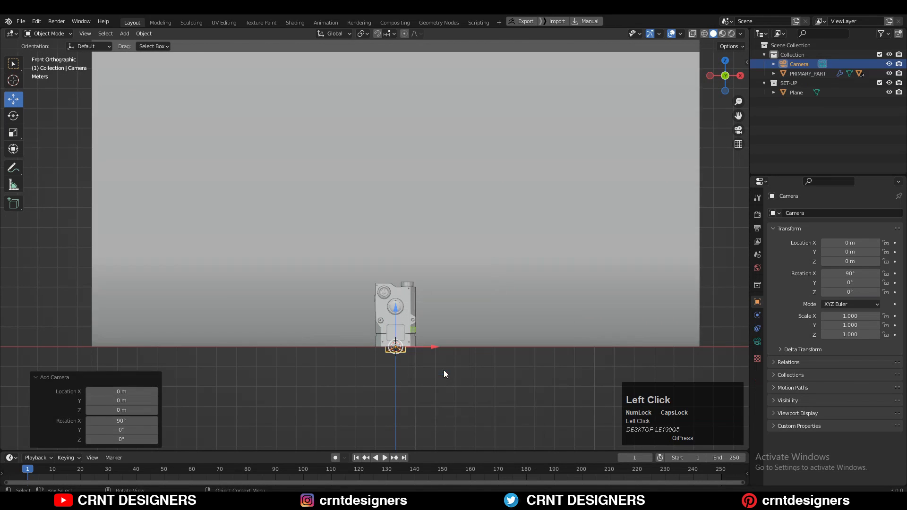
scroll("up", 3)
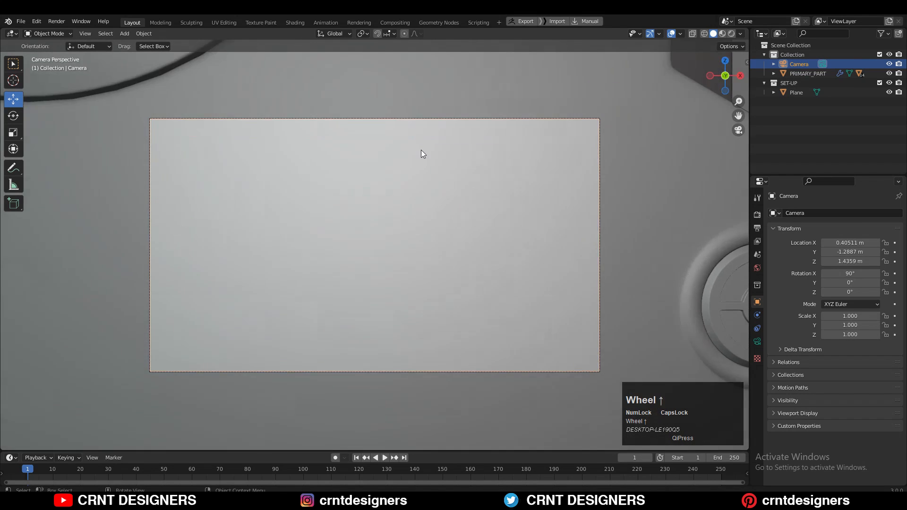
key("n")
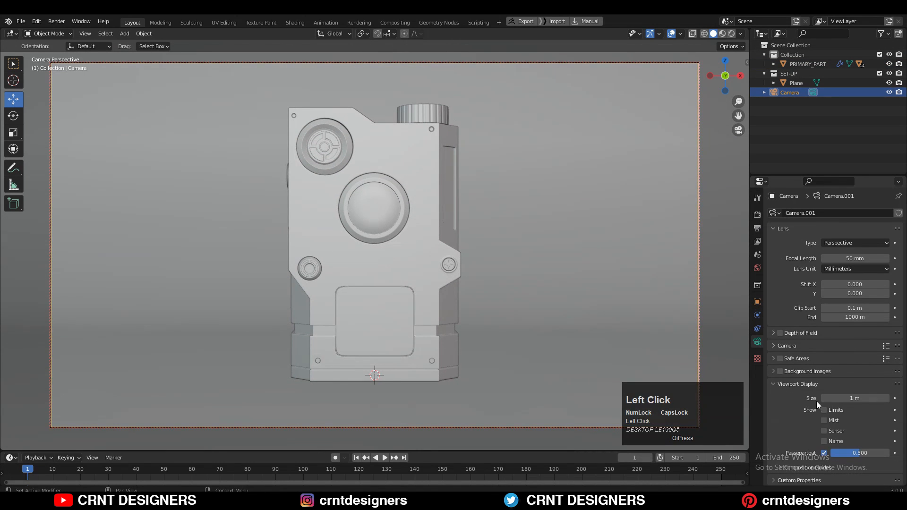
left_click(824, 390)
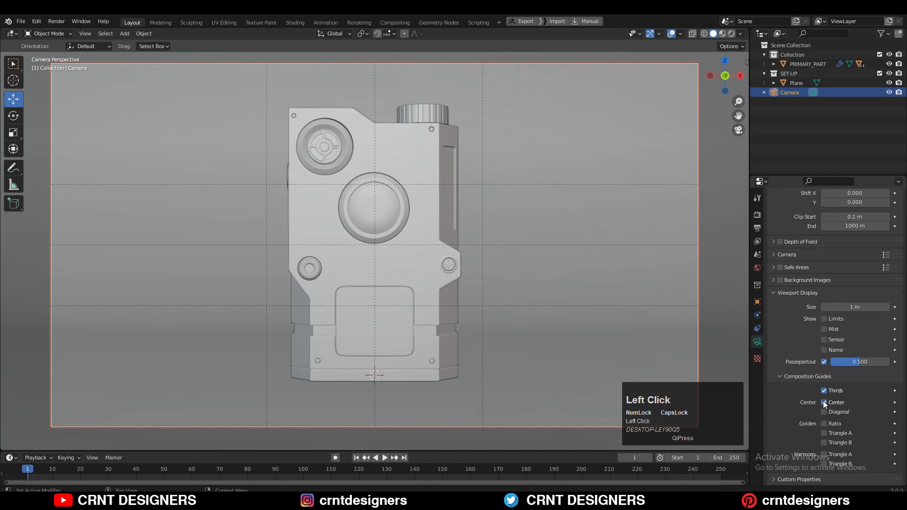
left_click(824, 402)
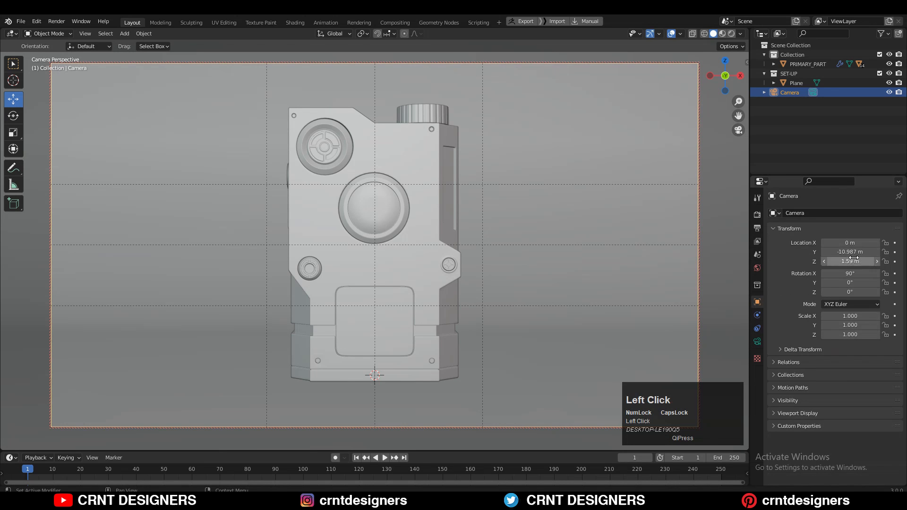
left_click_drag(850, 252, 861, 251)
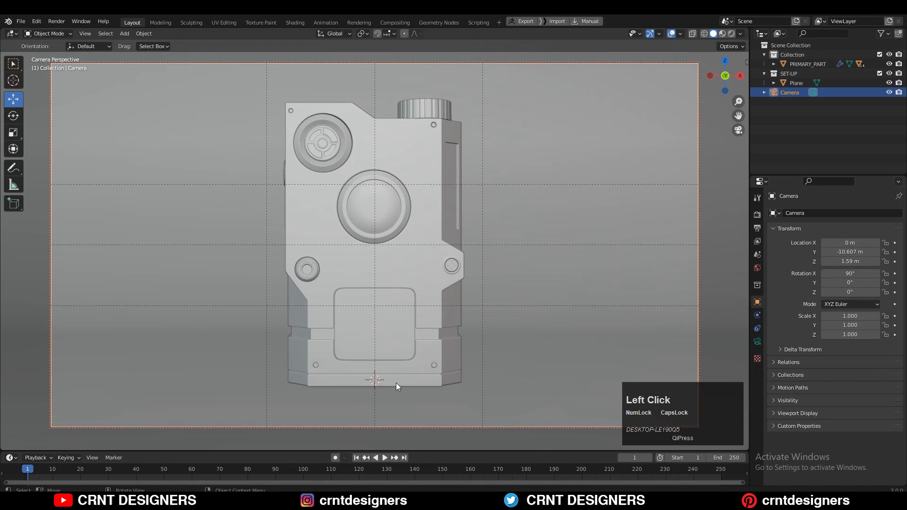
Adjust the horizontal render resolution in the Output settings
left_click(756, 214)
type("10")
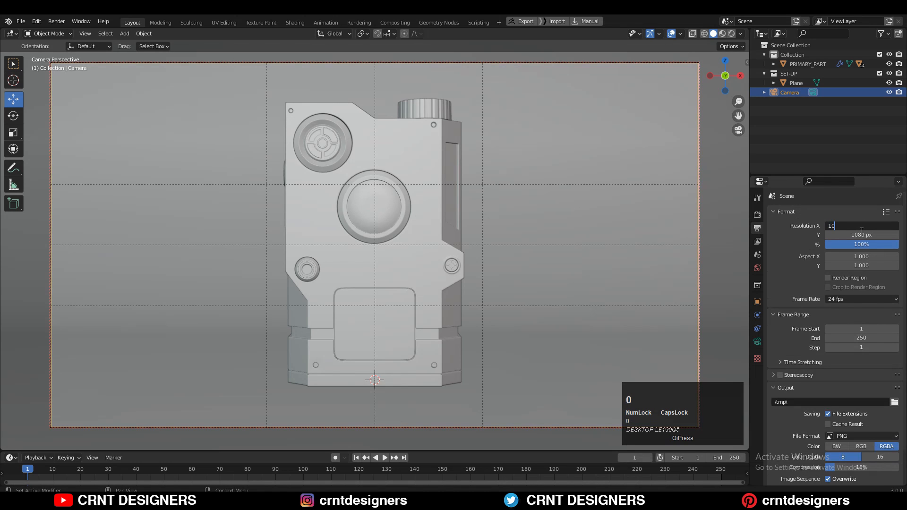
left_click(524, 171)
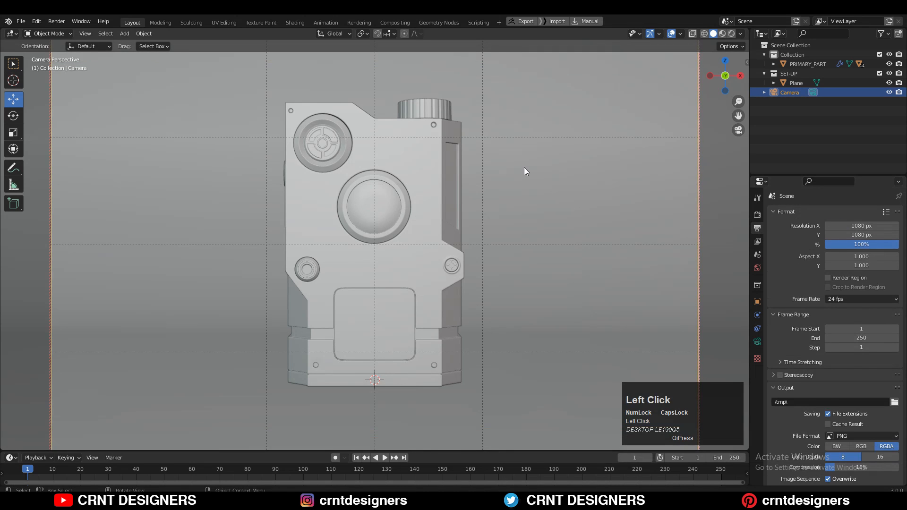
scroll("down", 3)
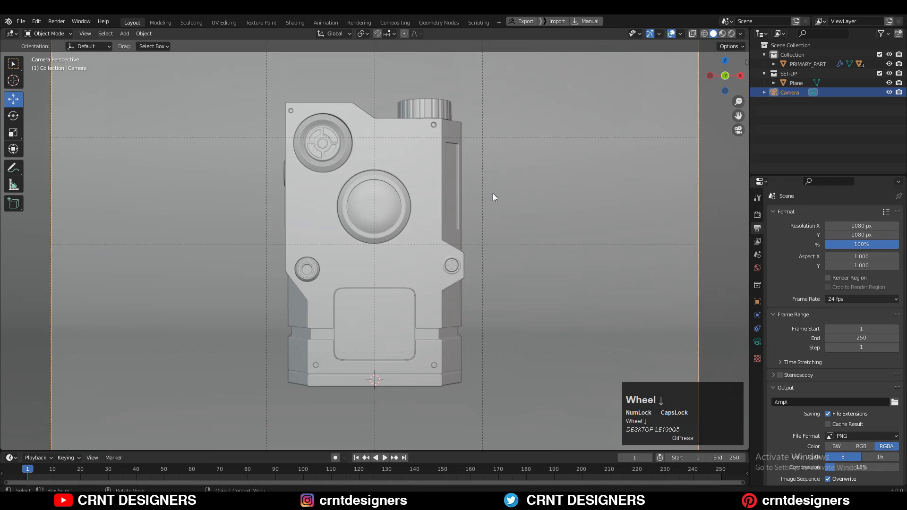
scroll("down", 3)
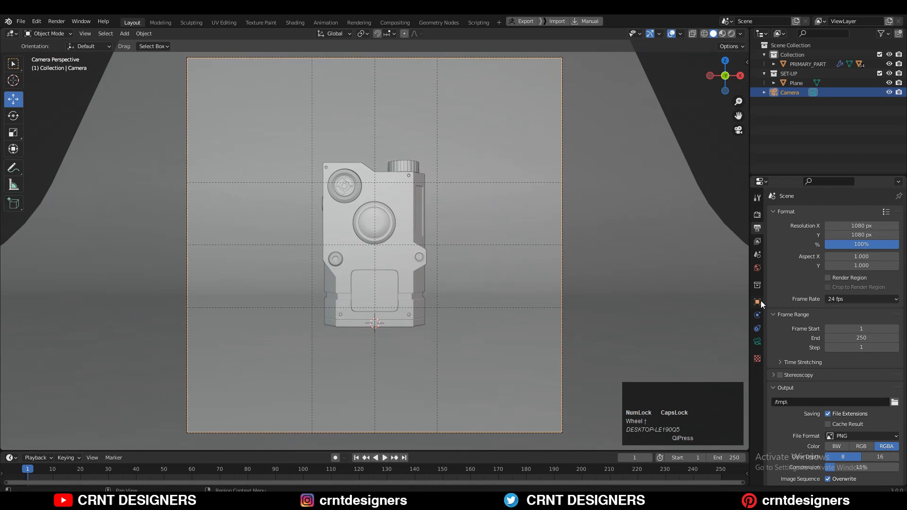
left_click(757, 302)
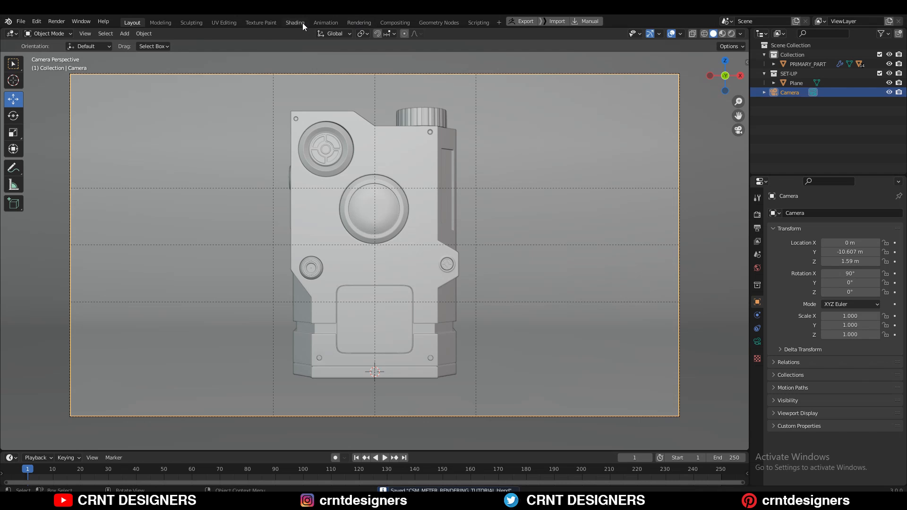
Load artist_workshop_4k.hdr as the world environment in Shading and preview it as background
left_click(294, 22)
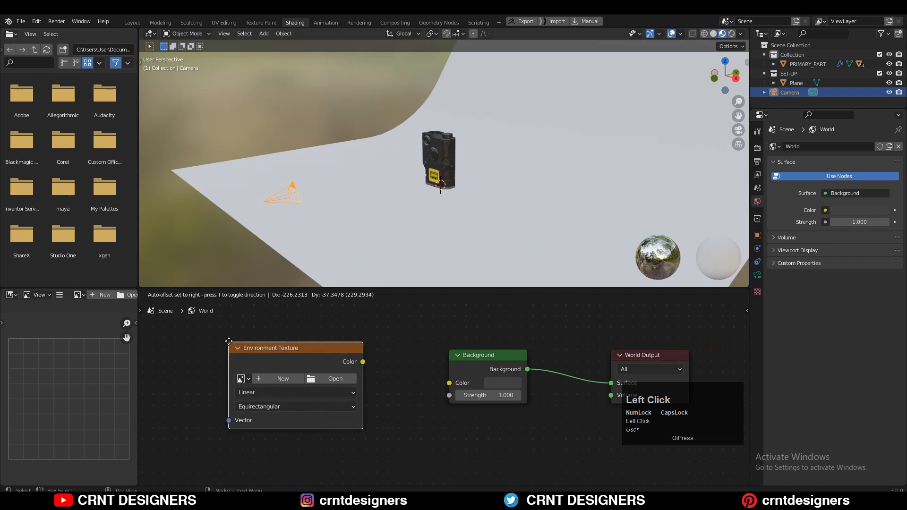
left_click(335, 379)
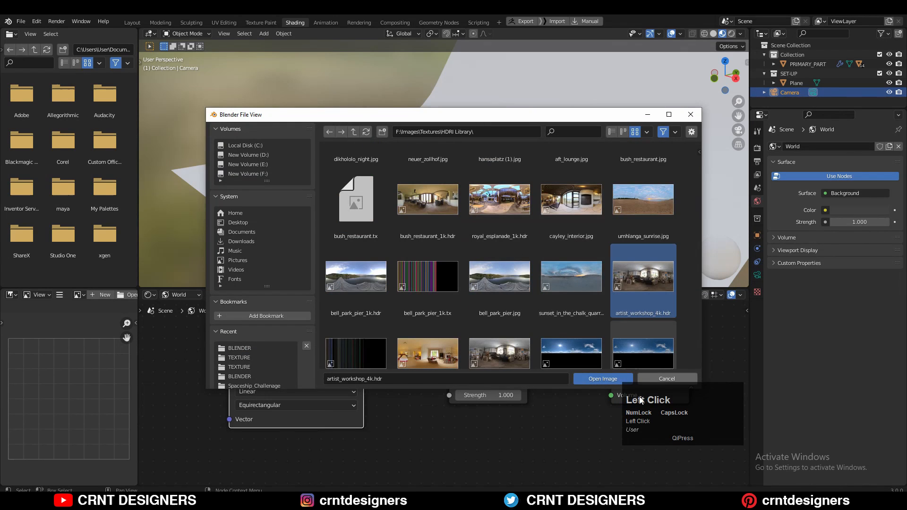
left_click(602, 378)
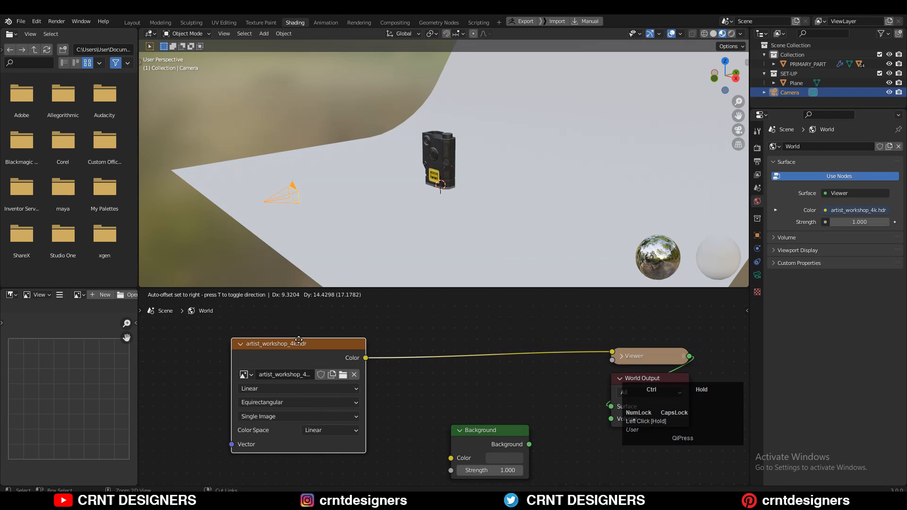
left_click(131, 22)
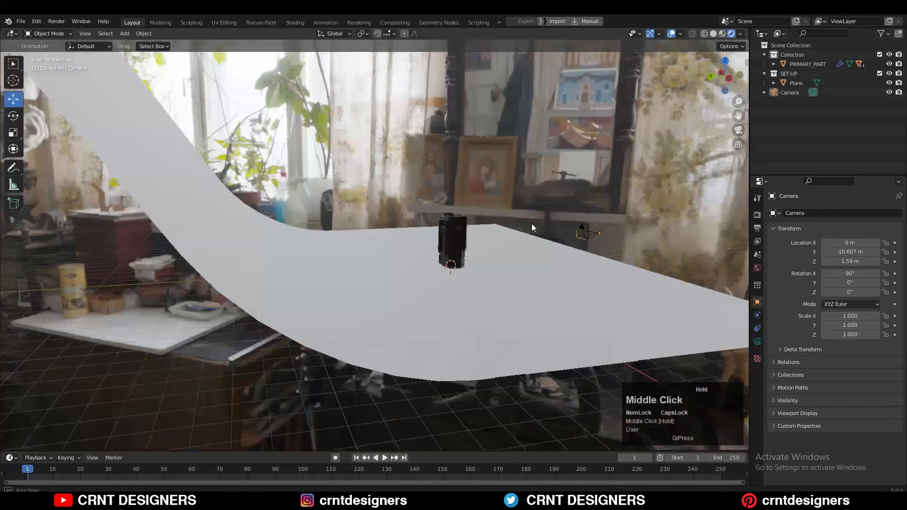
Switch the render engine to Cycles and set the Color Management look to High Contrast
left_click(860, 213)
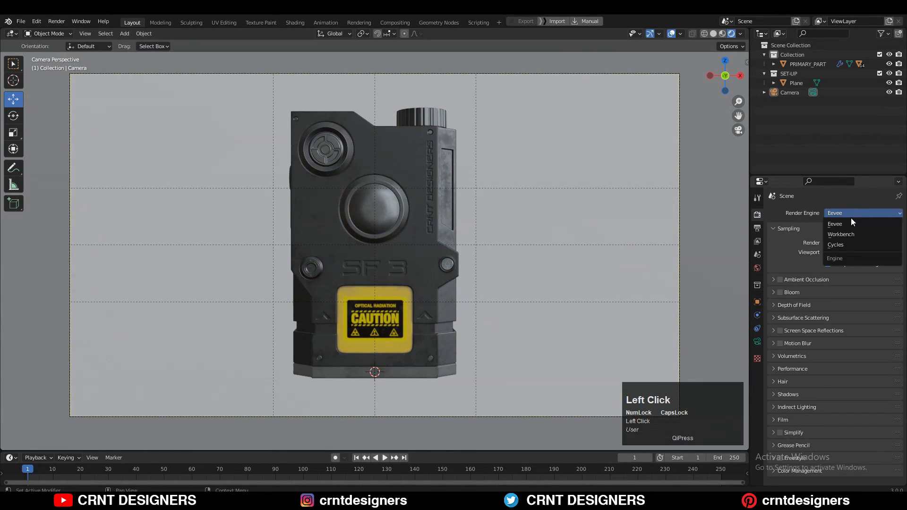
left_click(835, 244)
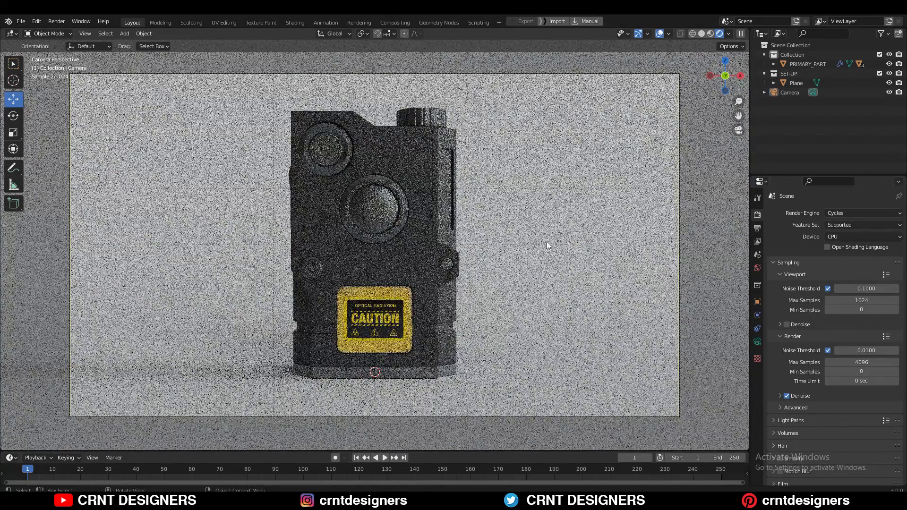
scroll("down", 3)
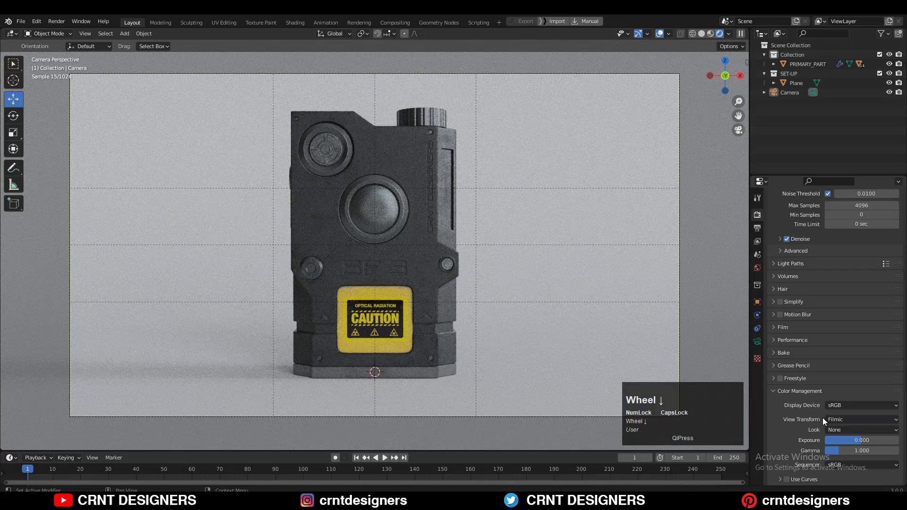
left_click(861, 430)
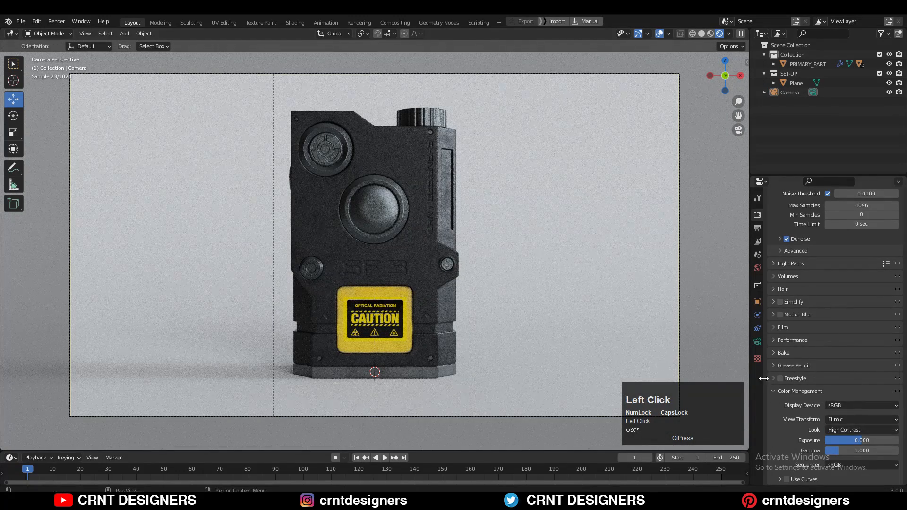
left_click(861, 419)
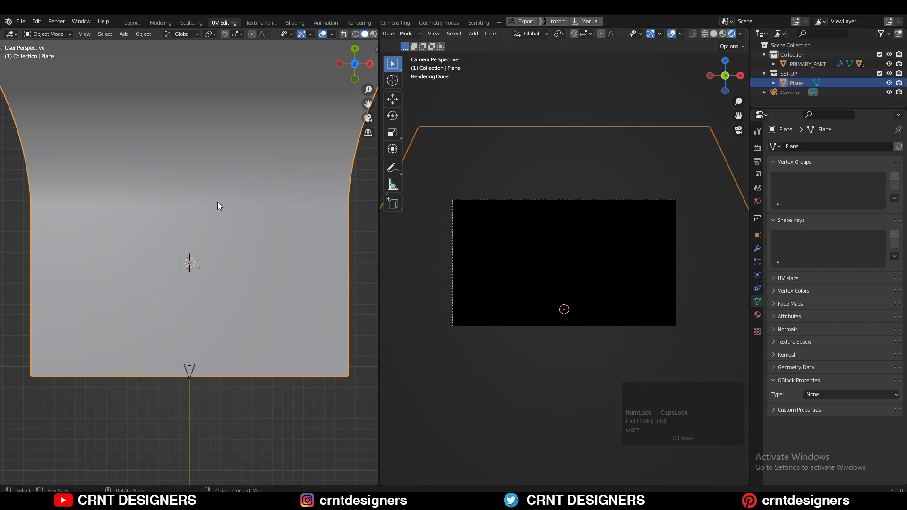
Add an enlarged disk-shaped area light, set its power to 100 W, and position it
key("shift+a")
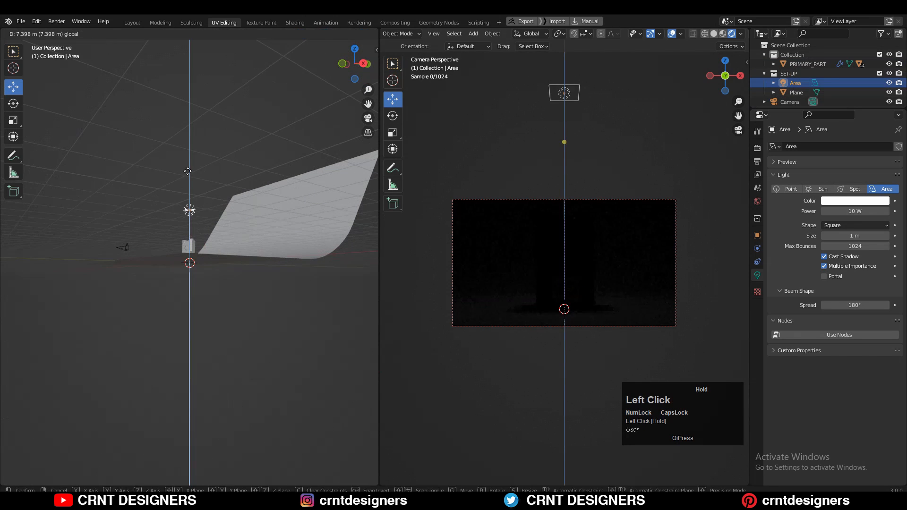
key("s")
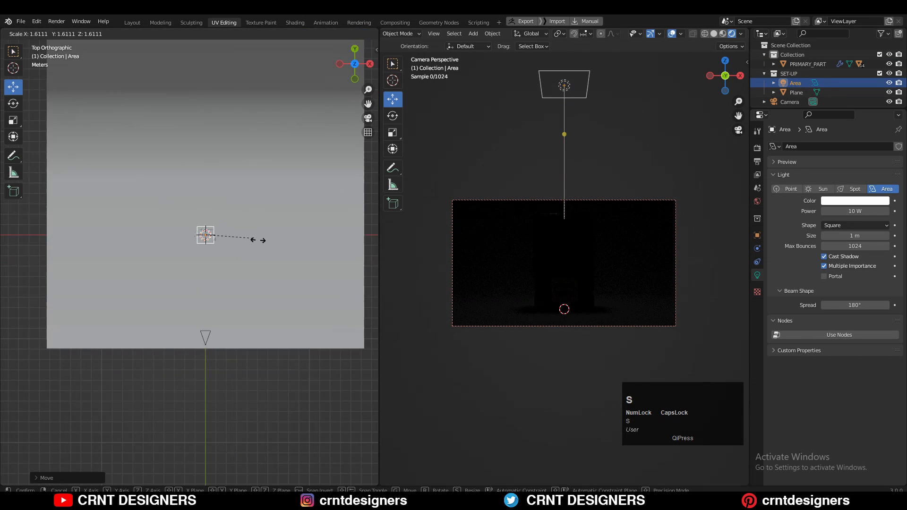
left_click(855, 225)
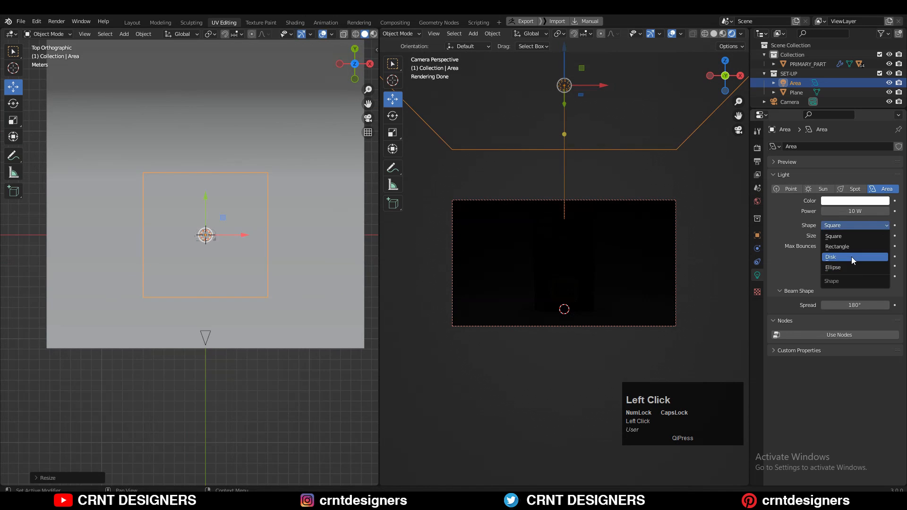
left_click(831, 257)
type("1")
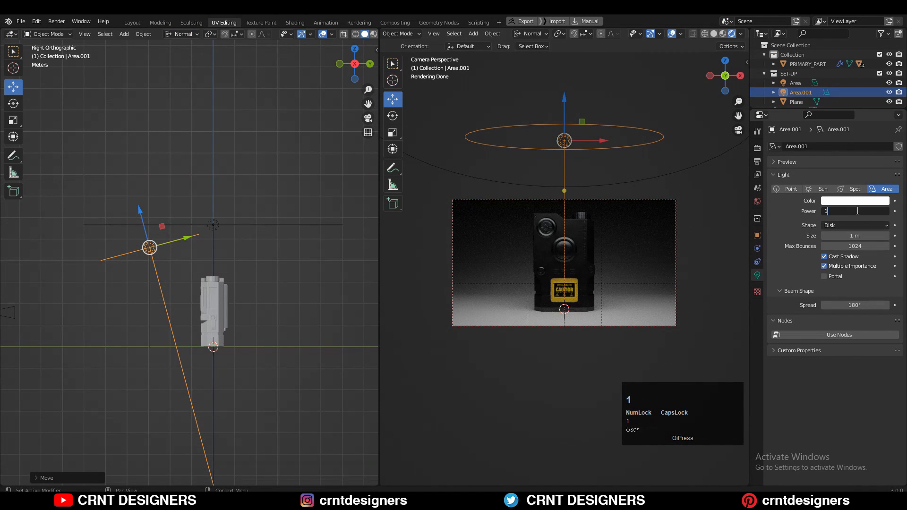
type("00 W")
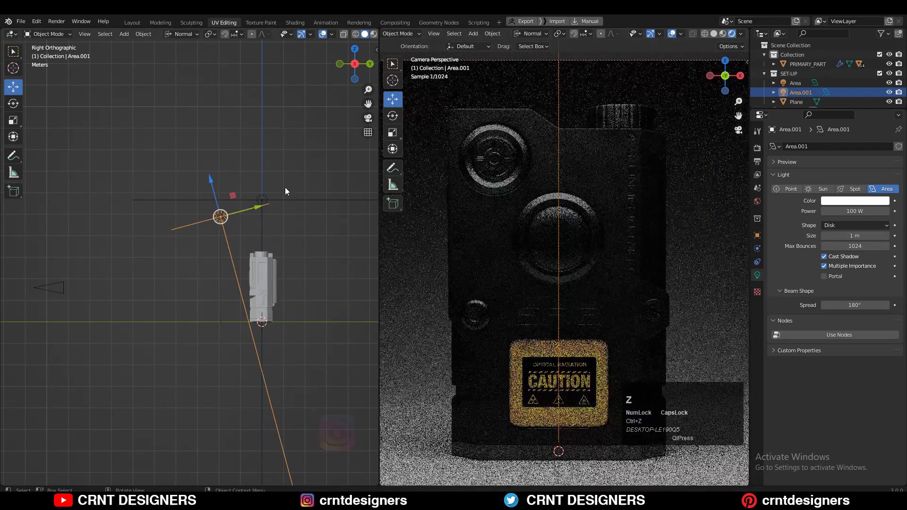
left_click_drag(219, 216, 107, 246)
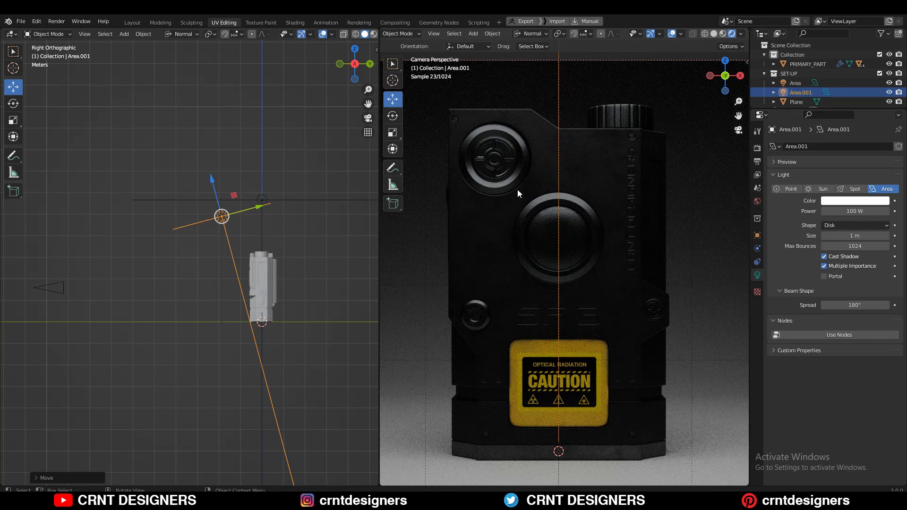
left_click_drag(231, 213, 275, 212)
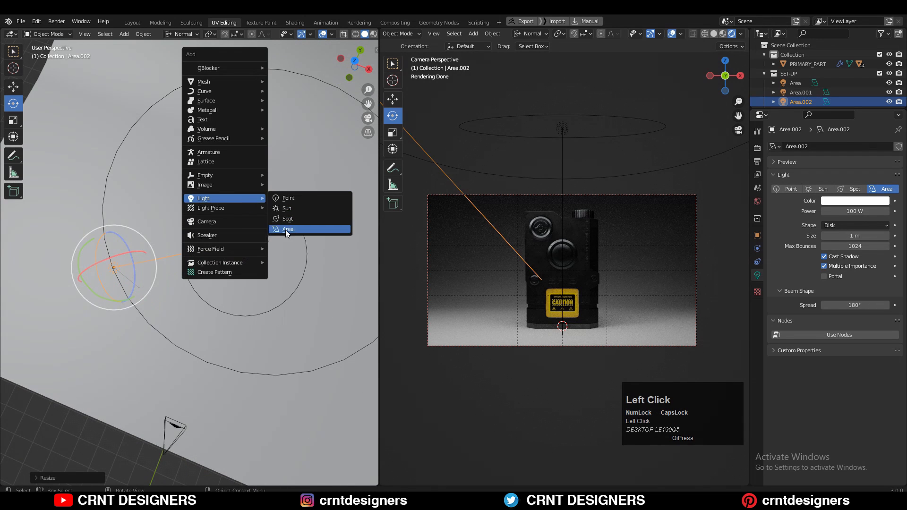
Add another area light and place it beside the gadget
left_click(287, 229)
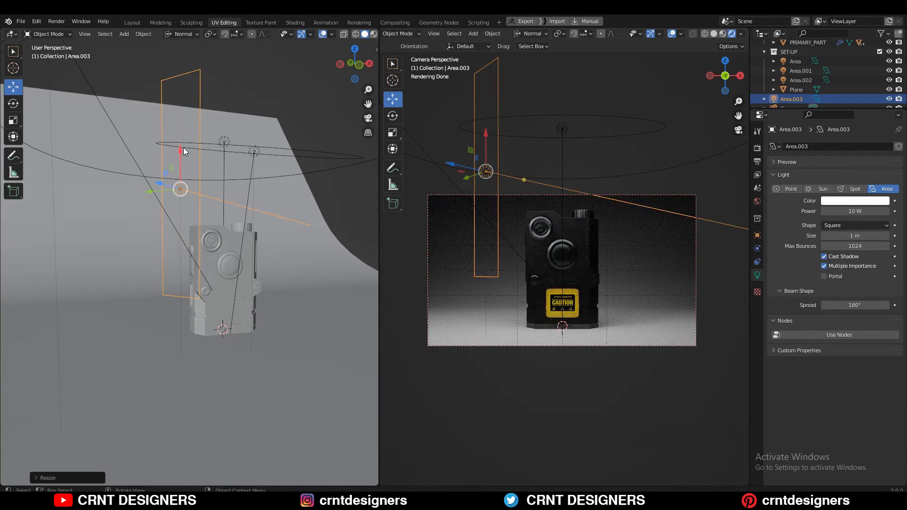
left_click_drag(186, 150, 251, 199)
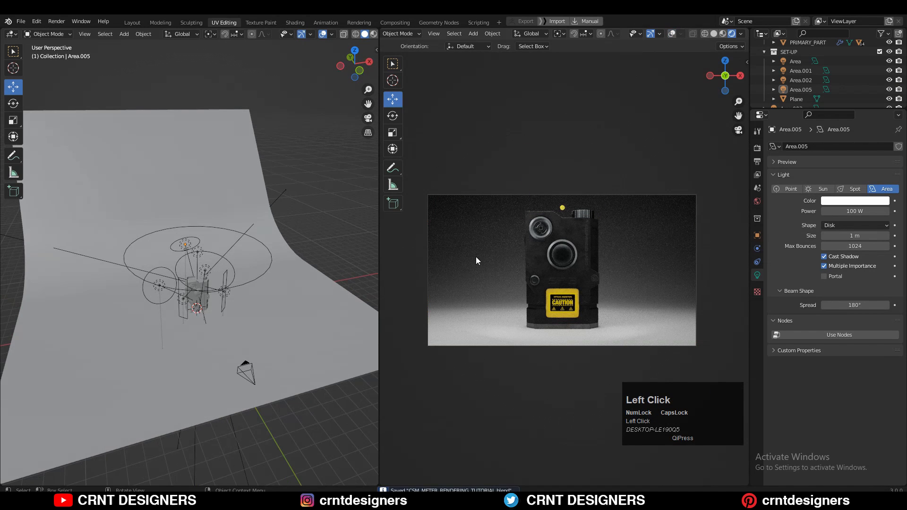
Select the backdrop plane and adjust the World environment settings
left_click(795, 99)
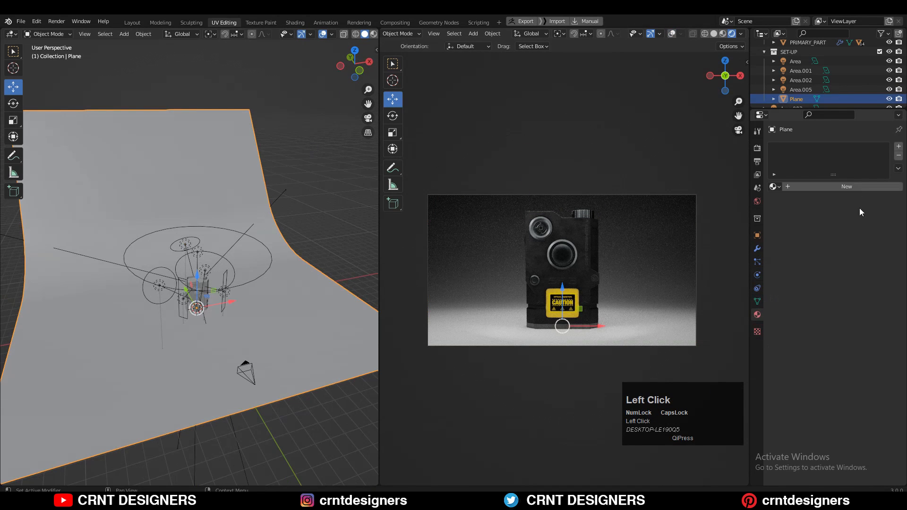
left_click(846, 187)
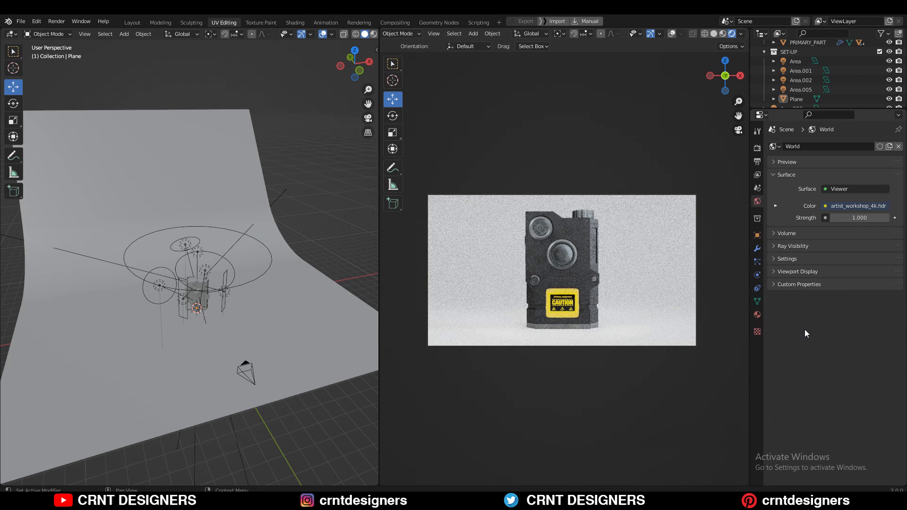
left_click(242, 242)
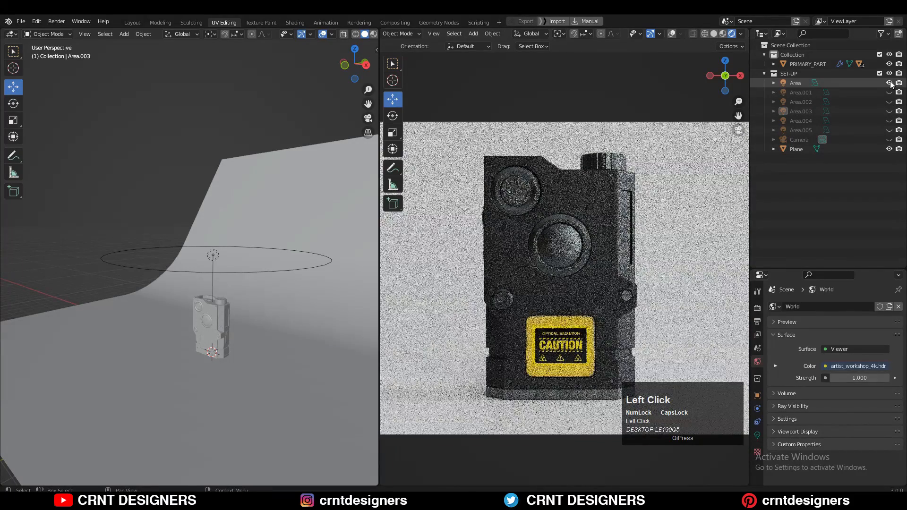
Turn the second area light back on, retype its power, and re-enable the next light
scroll("down", 3)
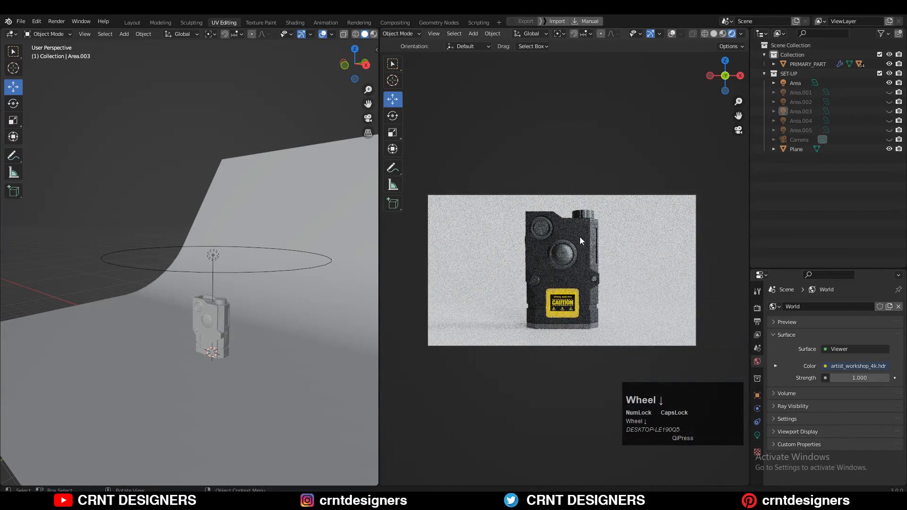
left_click(801, 92)
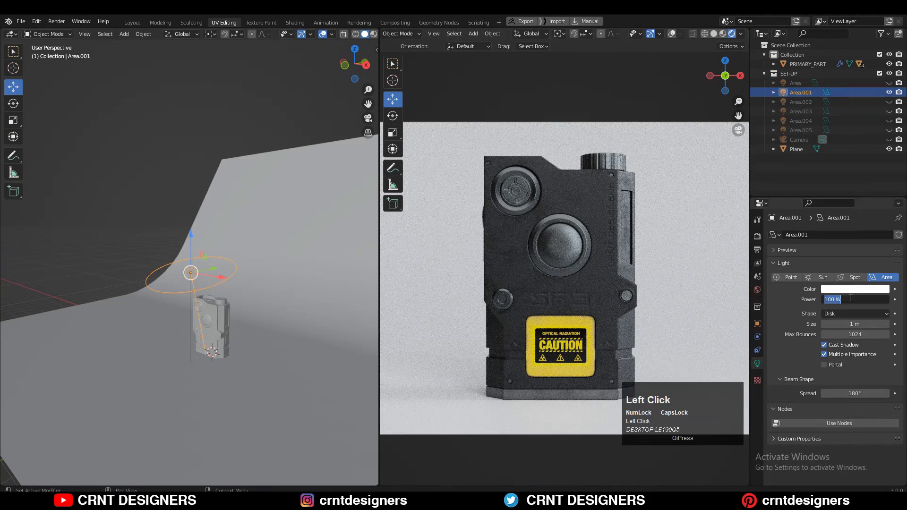
type("5")
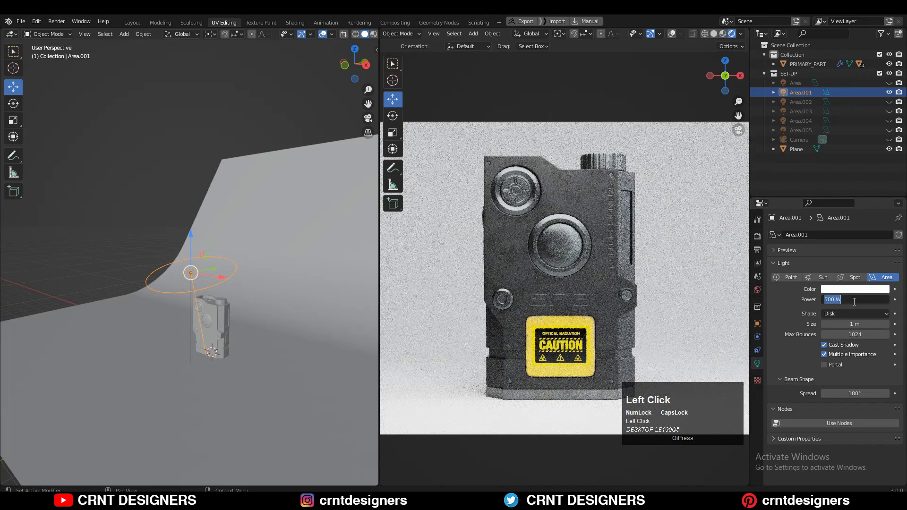
type("2")
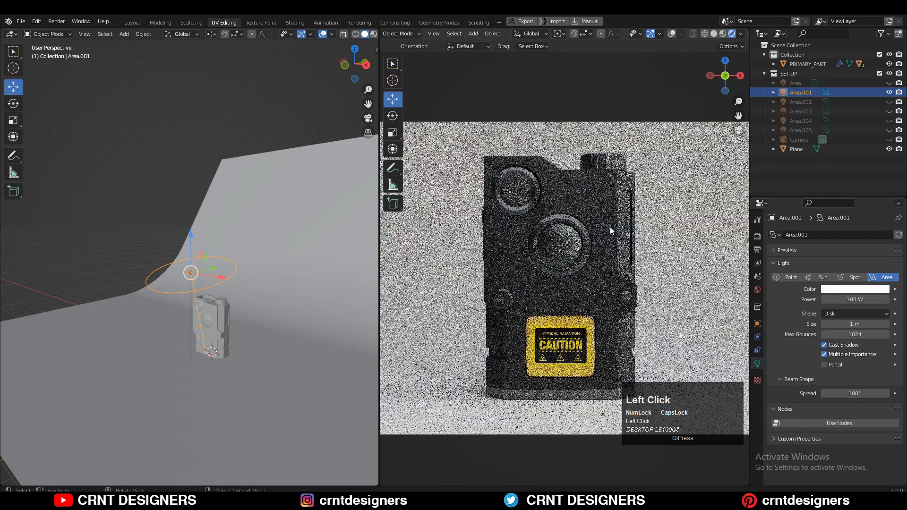
left_click(801, 102)
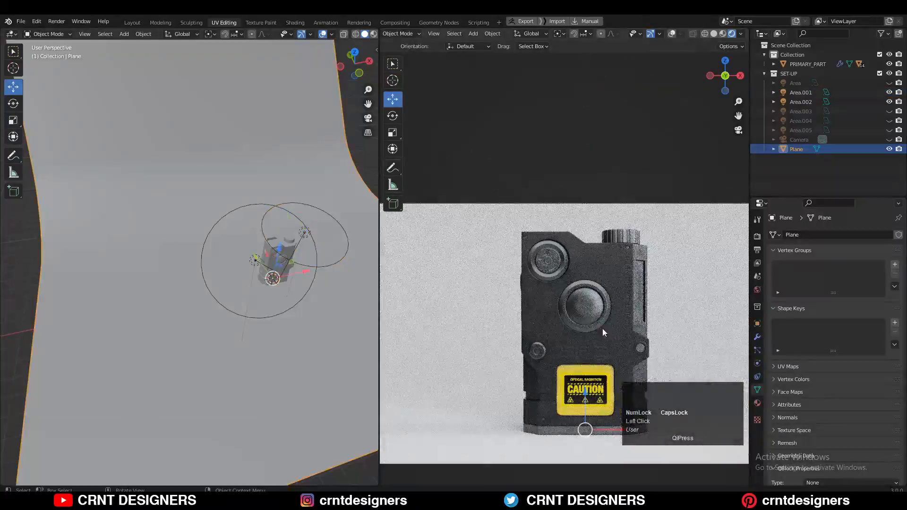
Select the Area.003 light and scale it
left_click(801, 111)
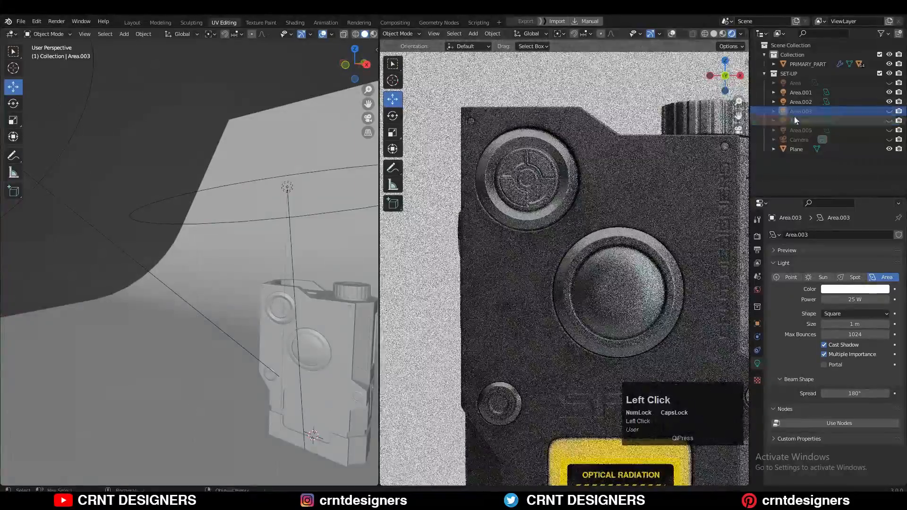
key("s")
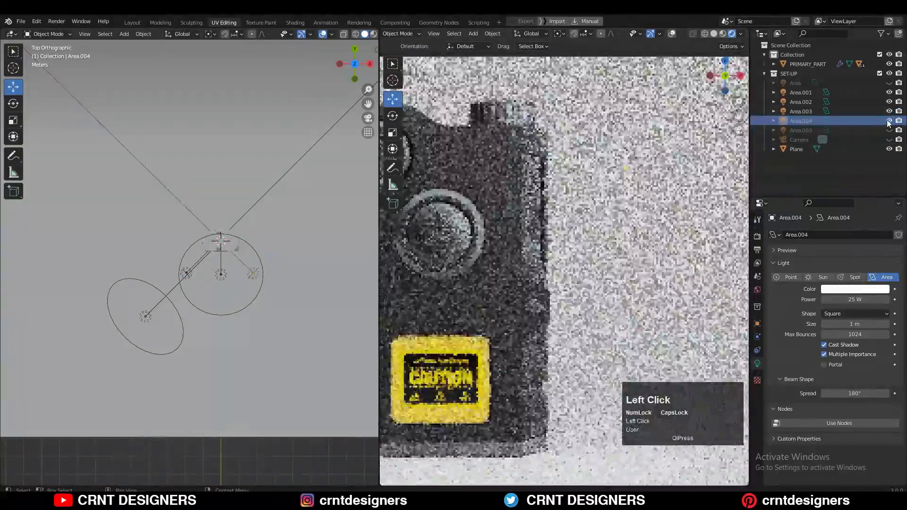
scroll("down", 3)
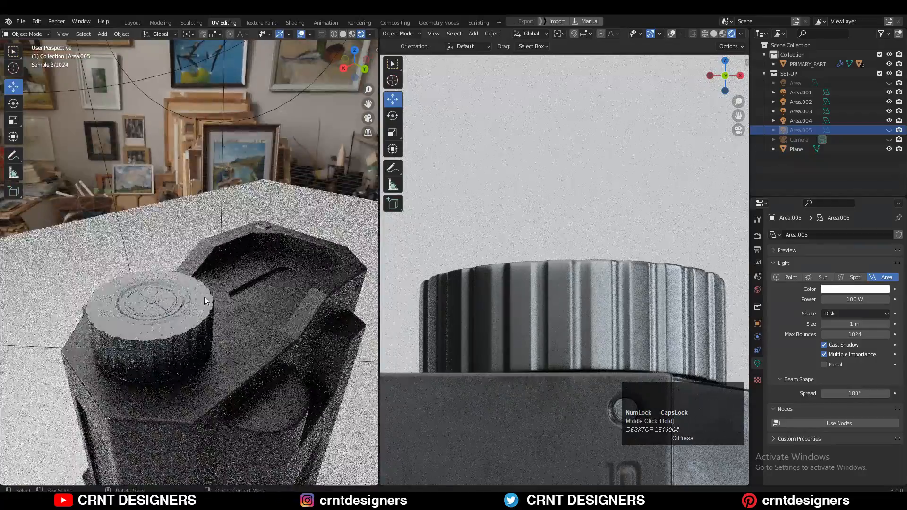
left_click(132, 22)
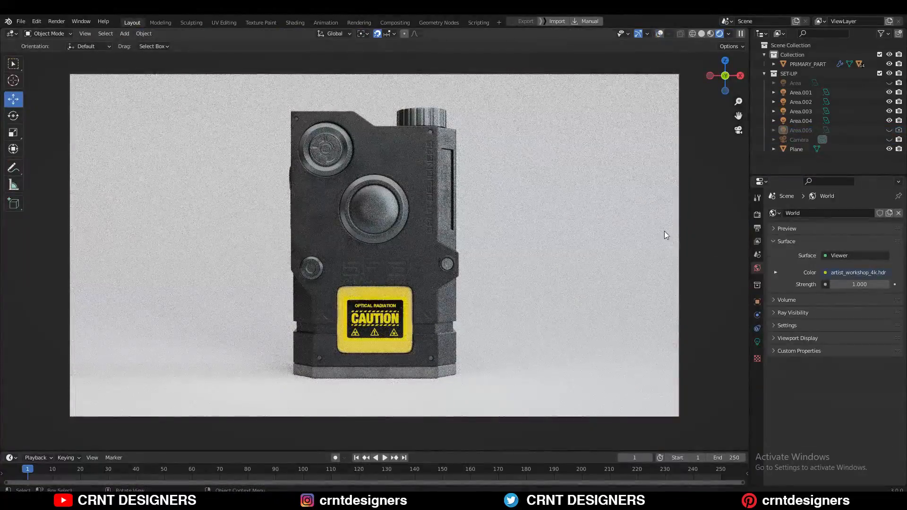
Enable Use Curves in Color Management and bend the tone curve to deepen shadows
left_click(756, 214)
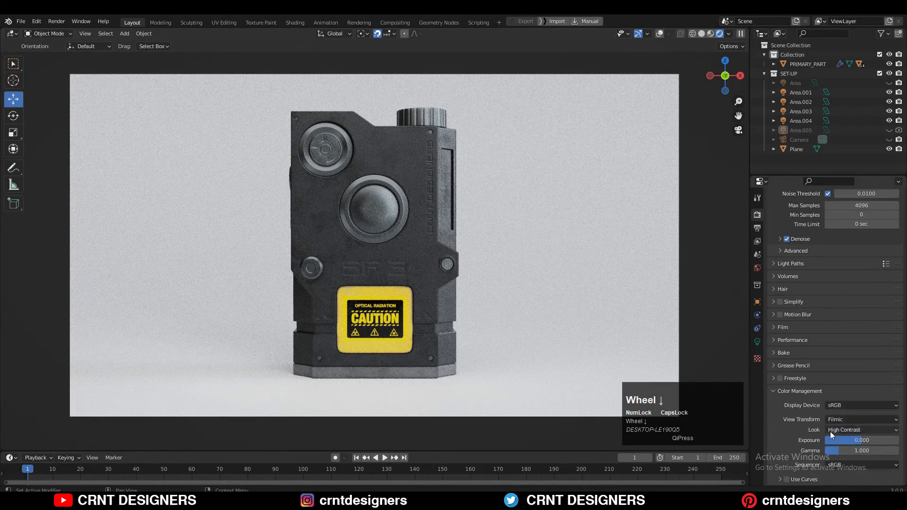
left_click(786, 479)
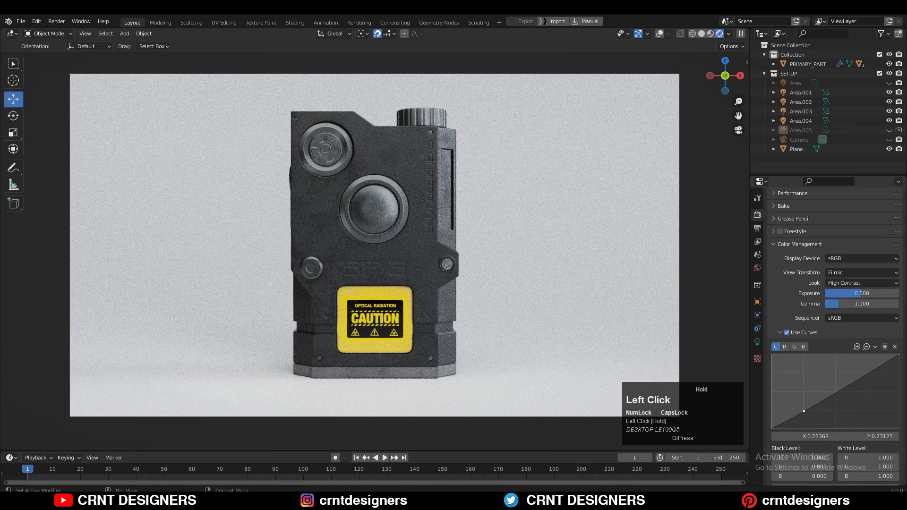
left_click_drag(803, 410, 867, 372)
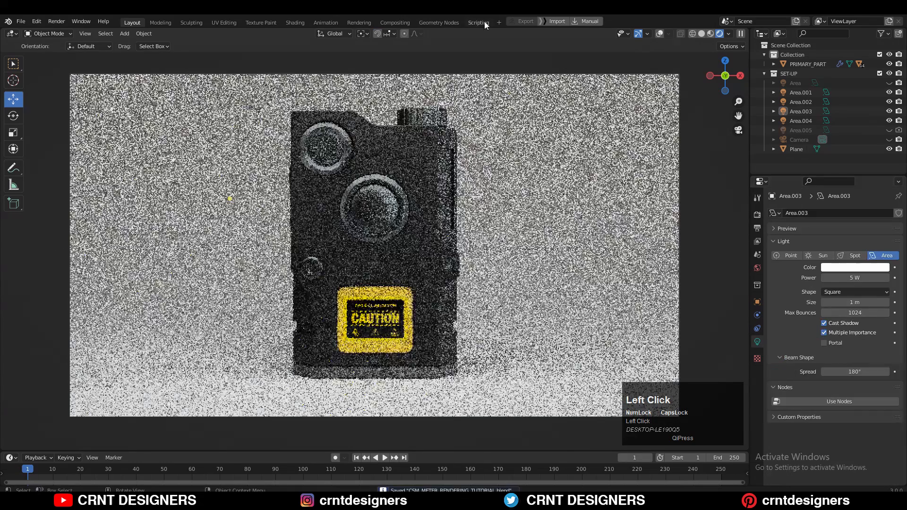
left_click(395, 22)
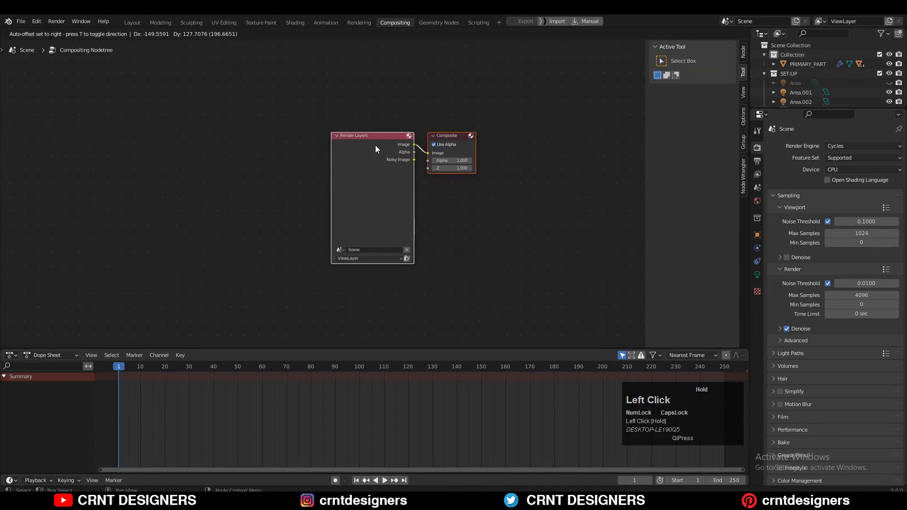
Insert a Denoise node into the compositor link, set resolution scale to 200%, and render
key("shift+a")
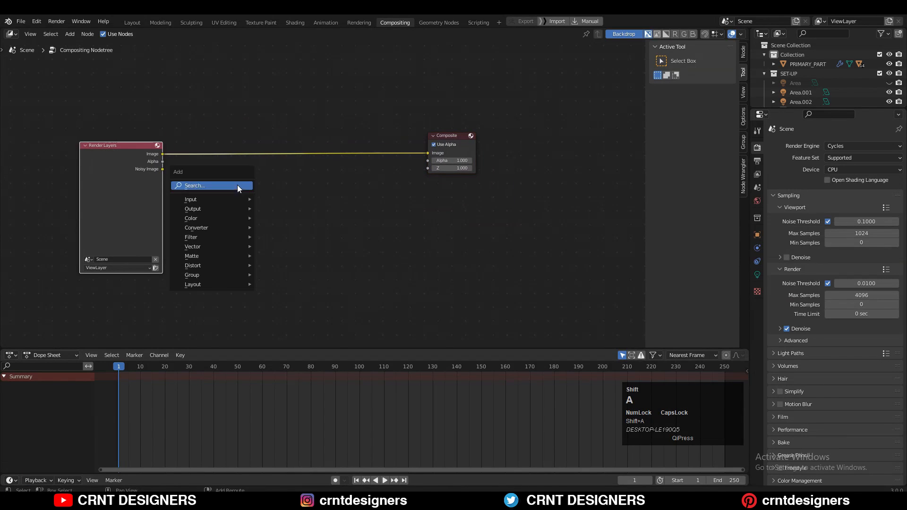
left_click(190, 237)
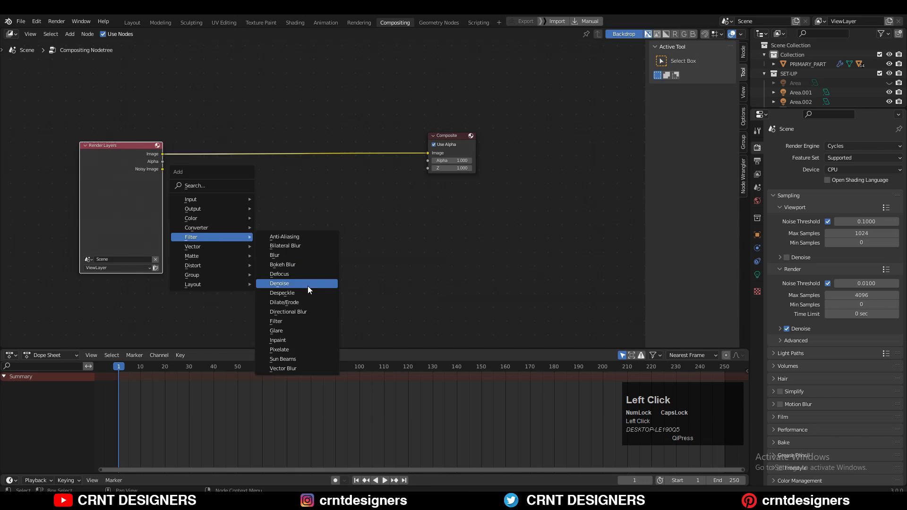
left_click(279, 283)
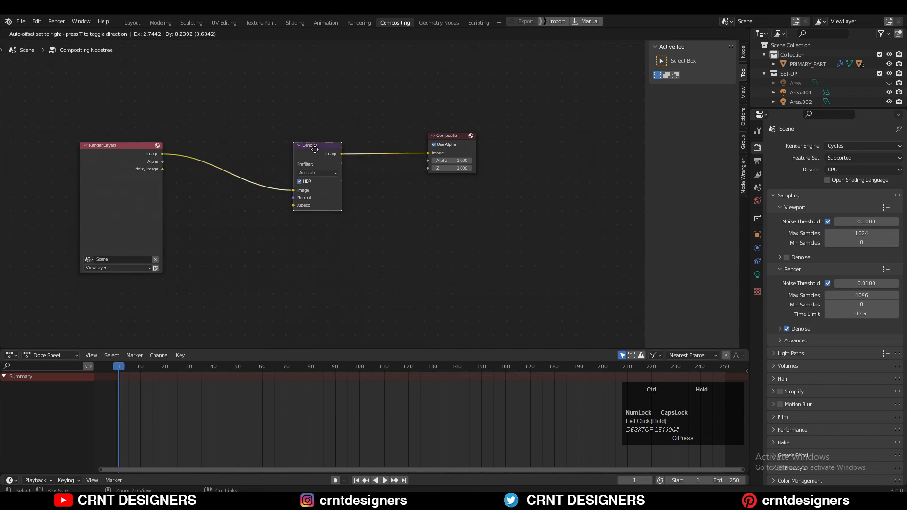
left_click(132, 23)
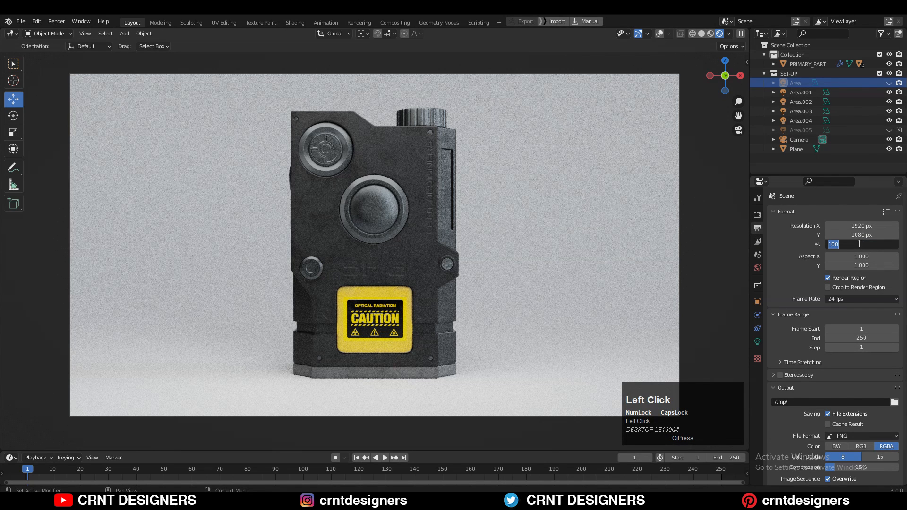
left_click(57, 22)
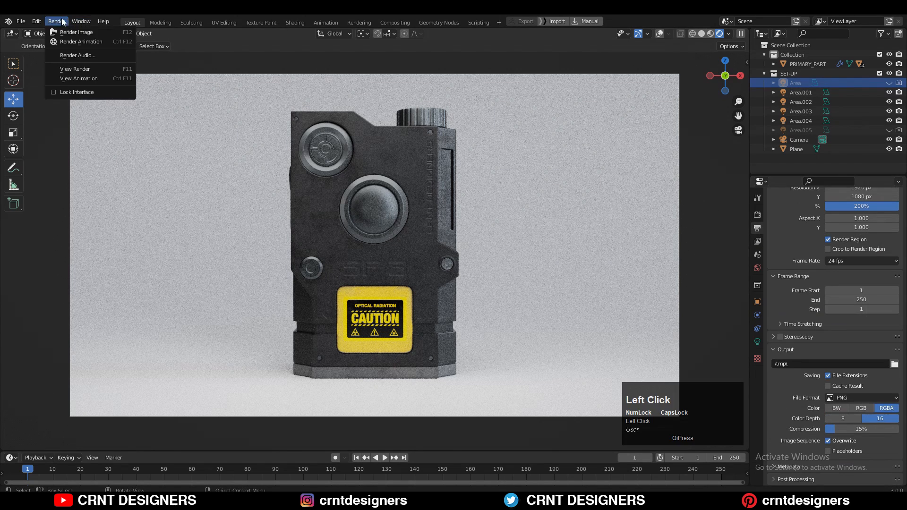
left_click(76, 31)
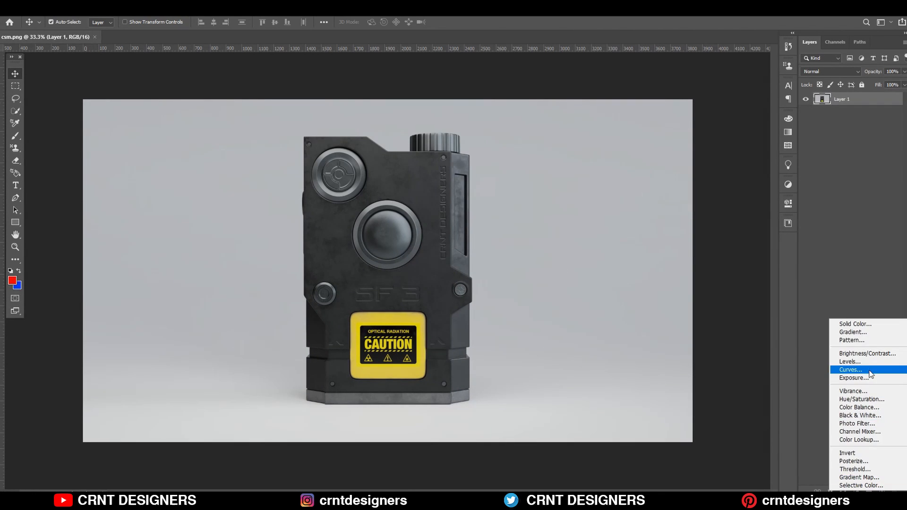
Add a Curves adjustment layer, then pick a 3DLUT preset for the Color Lookup grade
left_click(850, 369)
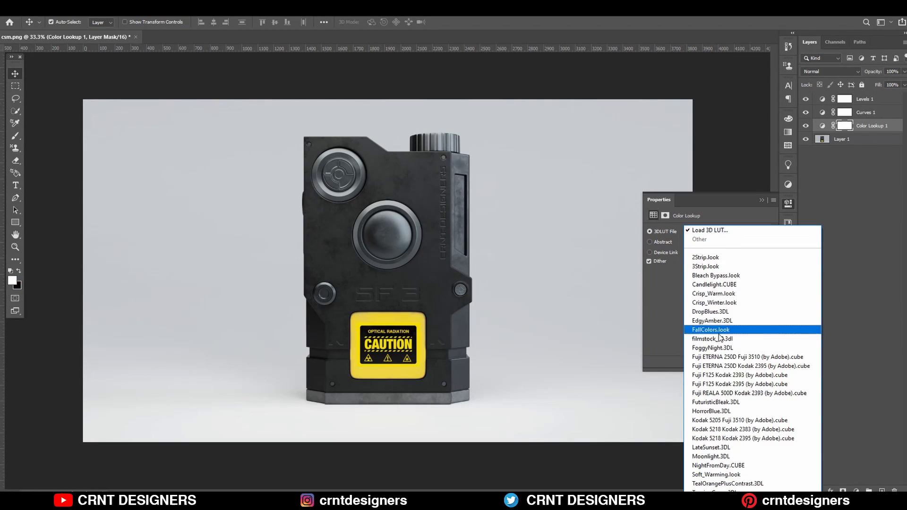
left_click(710, 330)
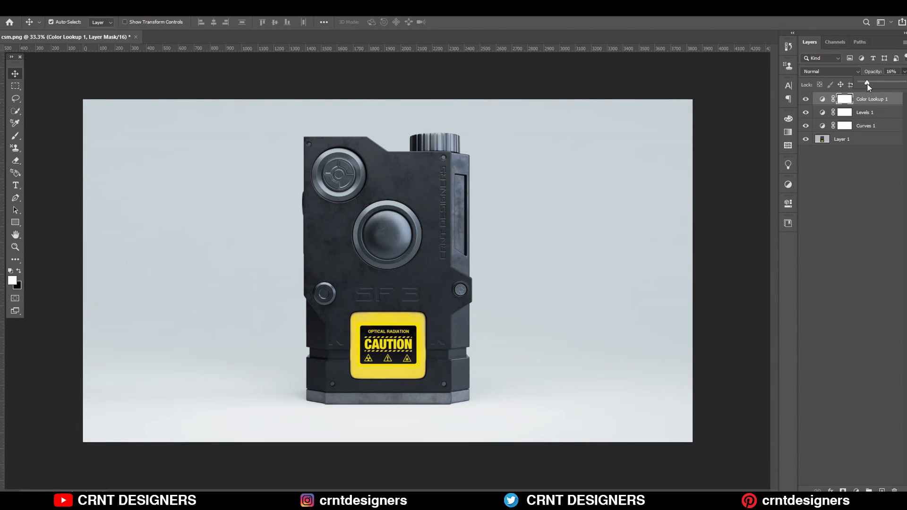